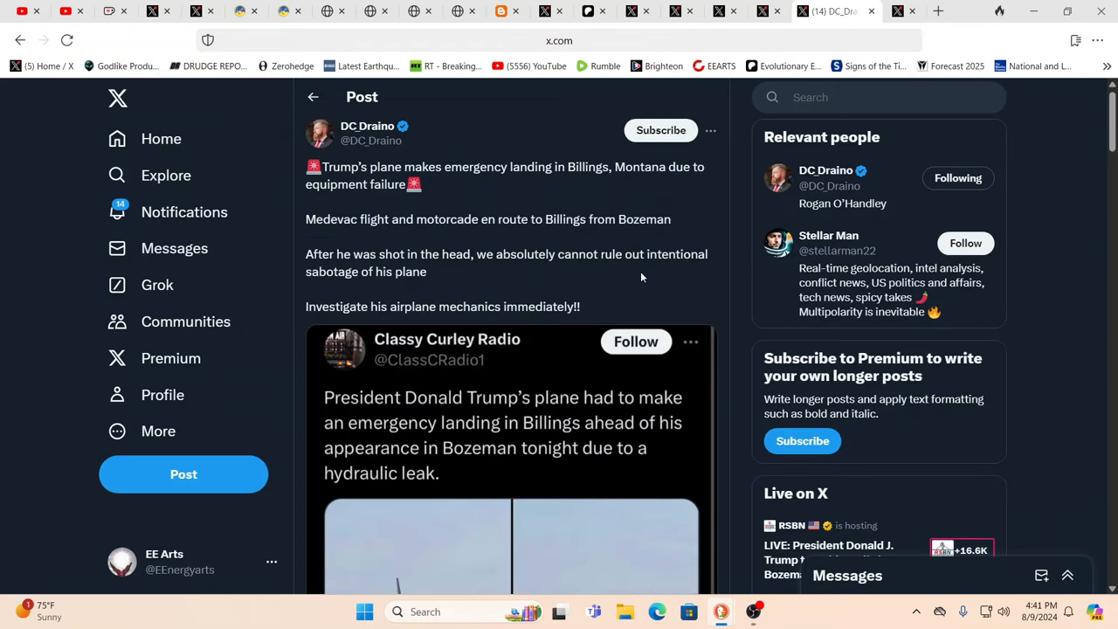
pyautogui.moveTo(664, 367)
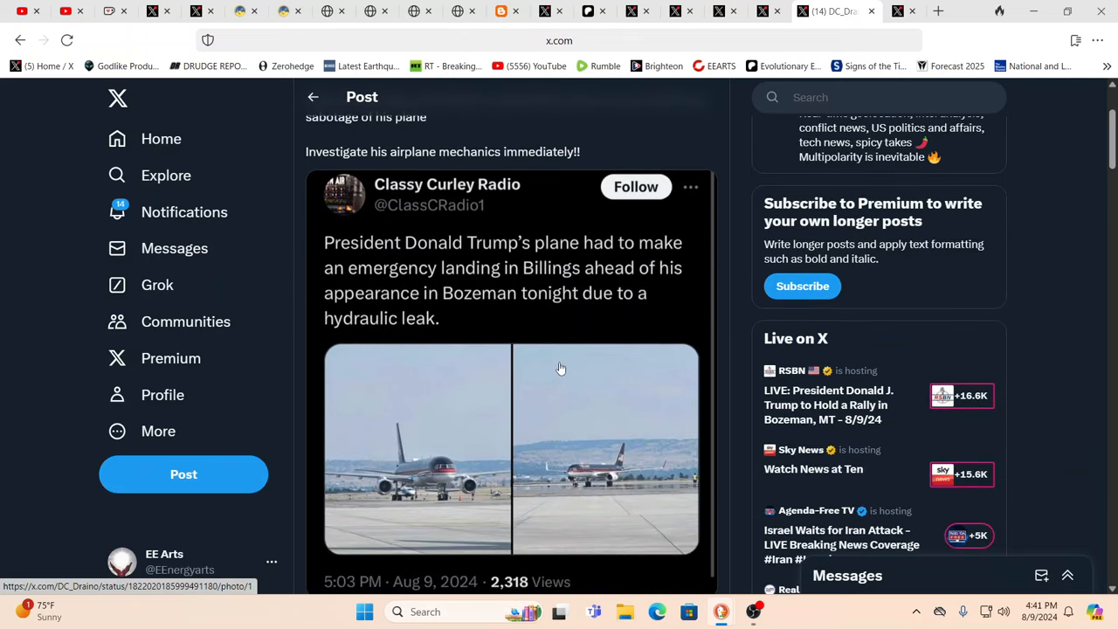
pyautogui.moveTo(496, 335)
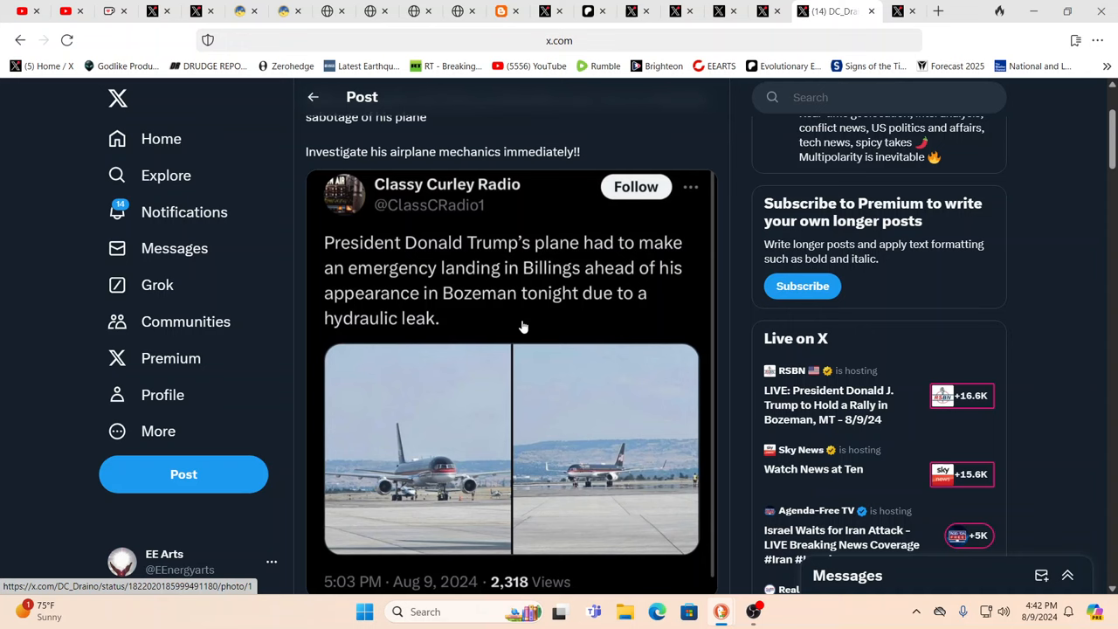
pyautogui.moveTo(483, 349)
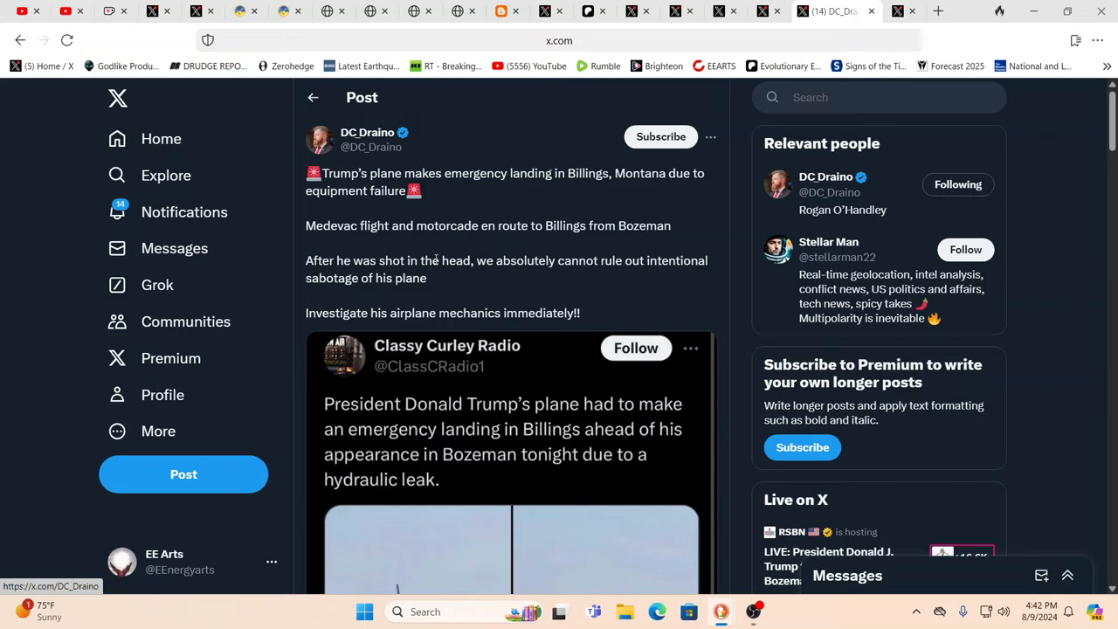
pyautogui.moveTo(590, 190)
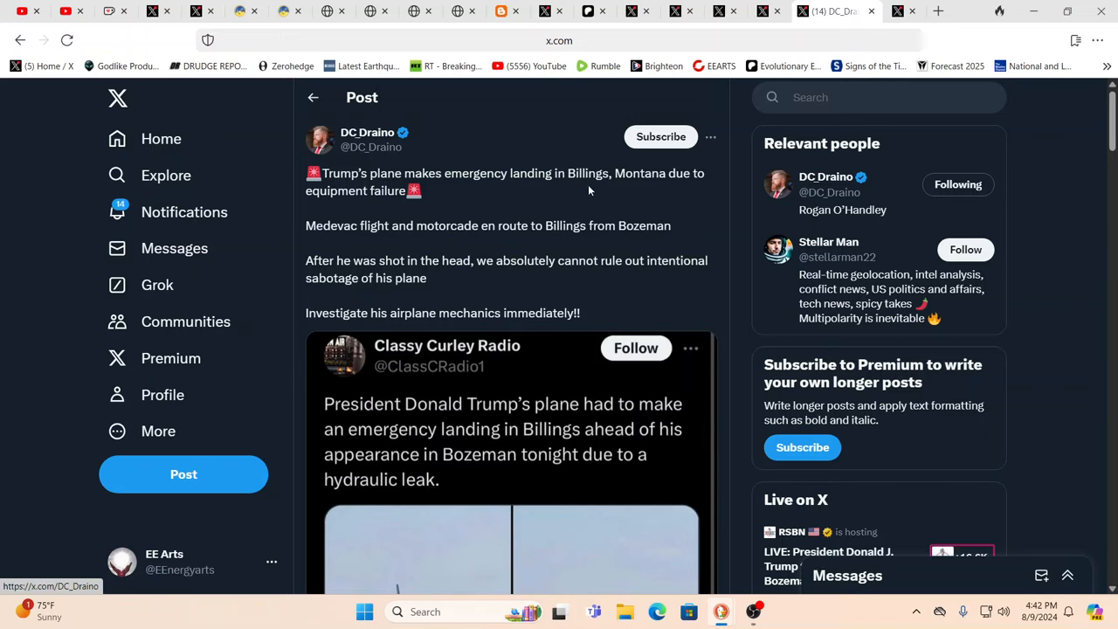
pyautogui.moveTo(769, 10)
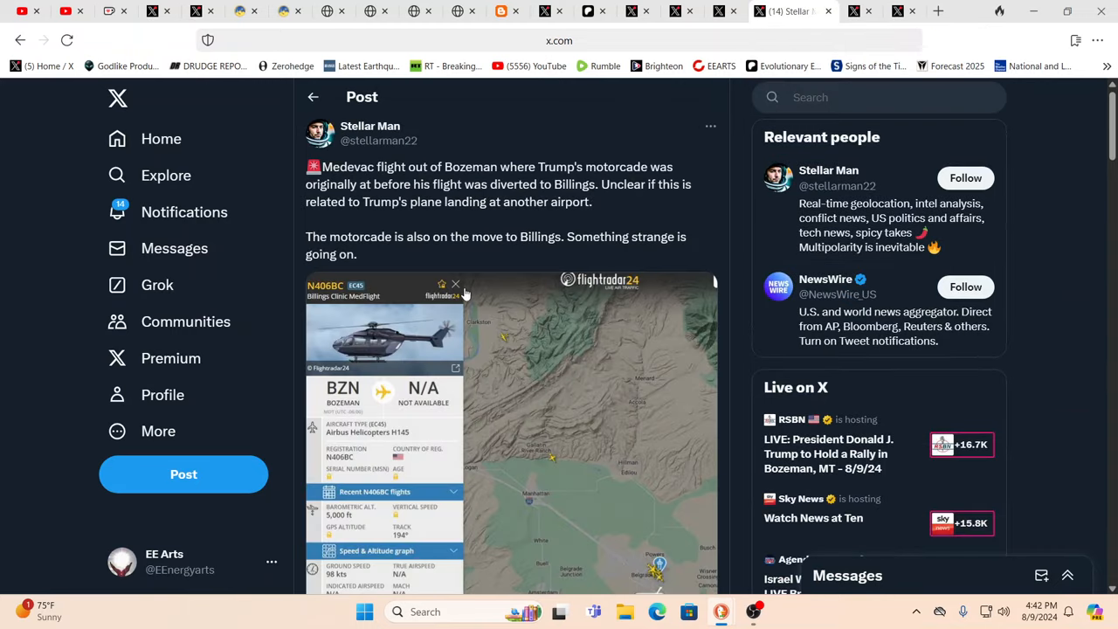
# Scroll down the feed to the medevac flight post and its flightradar24 screenshot
pyautogui.scroll(-3)
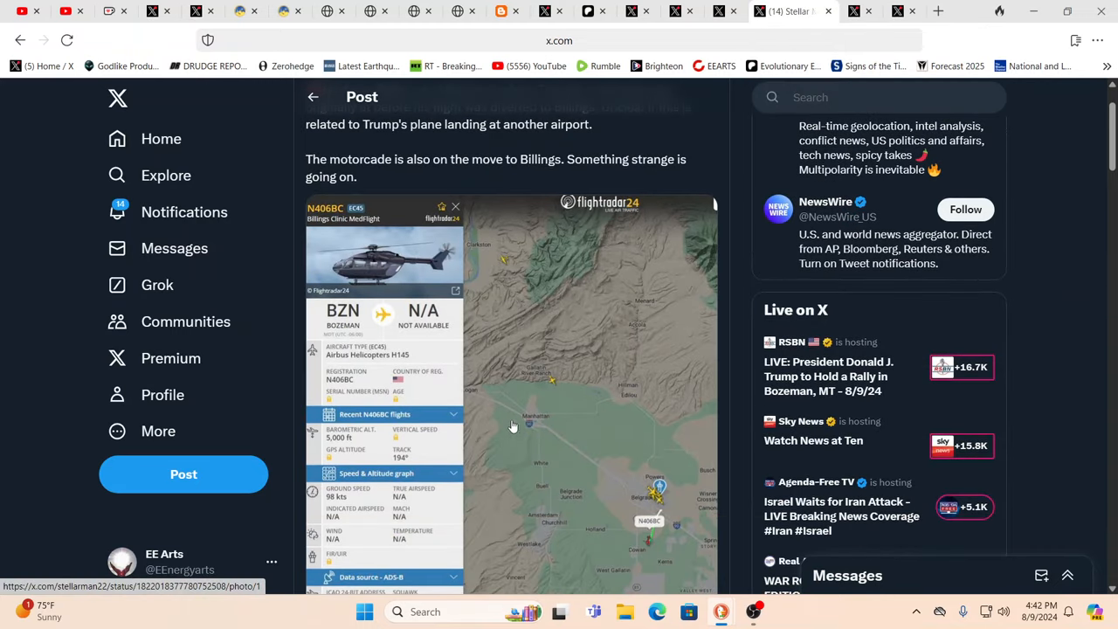
pyautogui.scroll(-3)
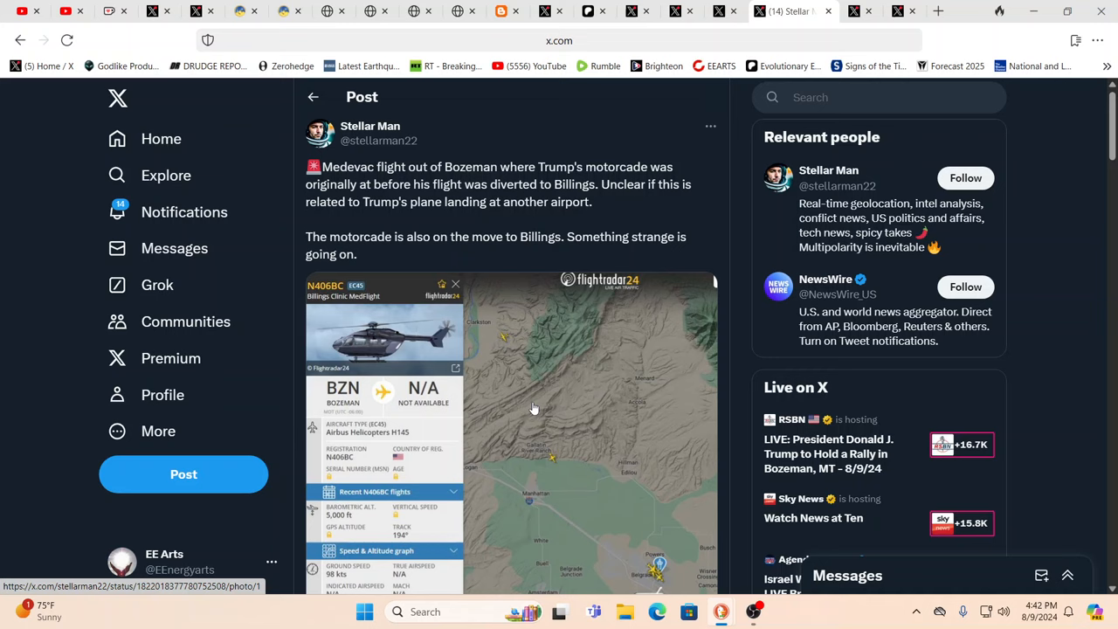
pyautogui.moveTo(689, 358)
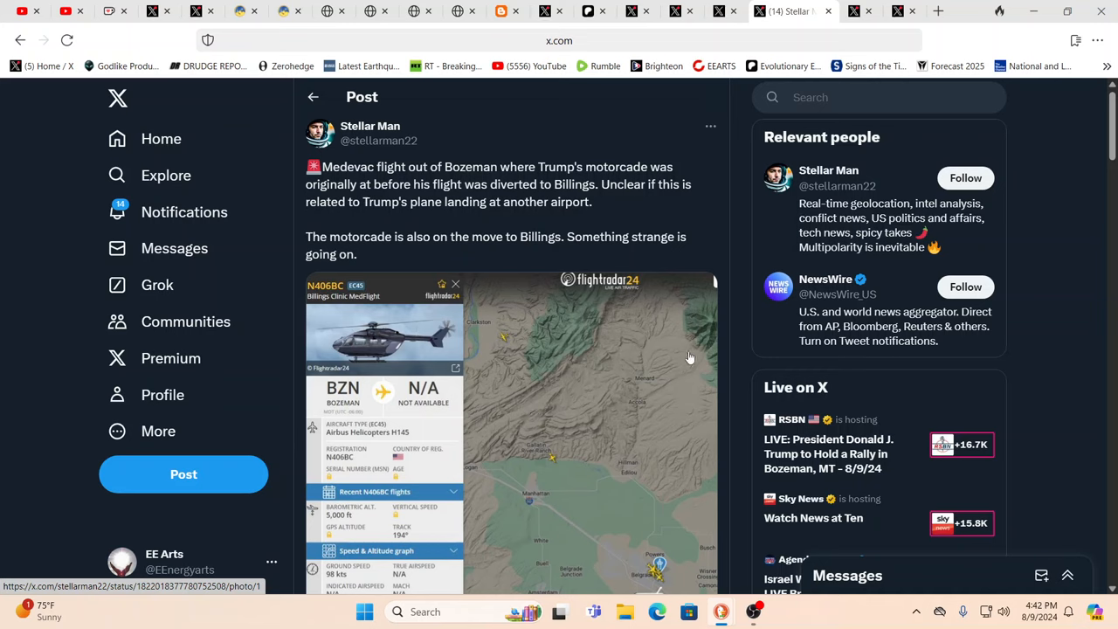
pyautogui.moveTo(667, 363)
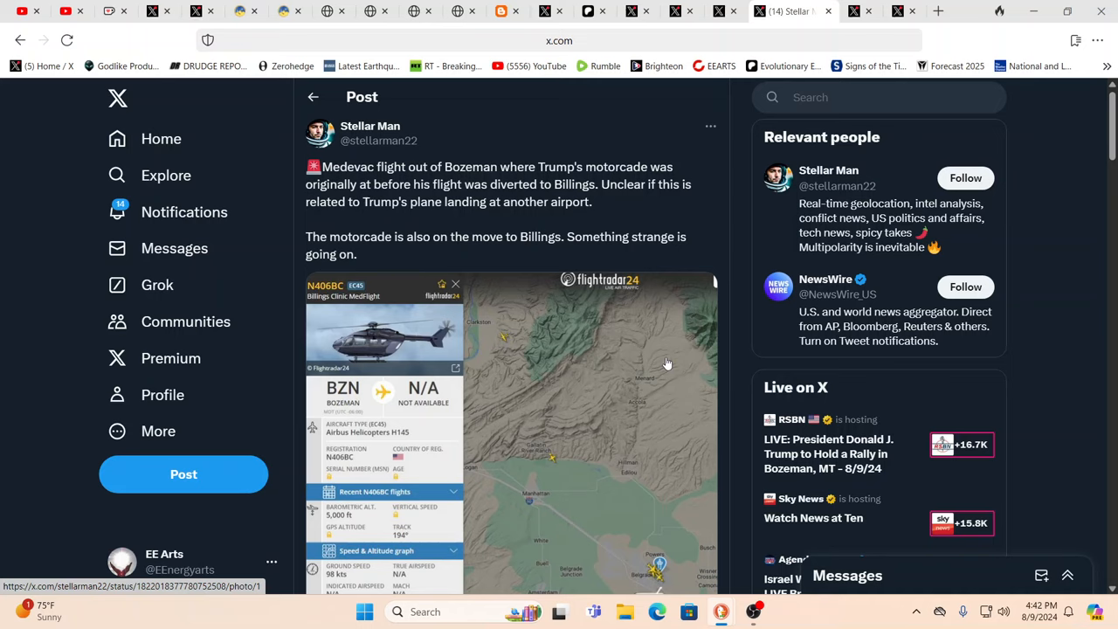
pyautogui.moveTo(667, 365)
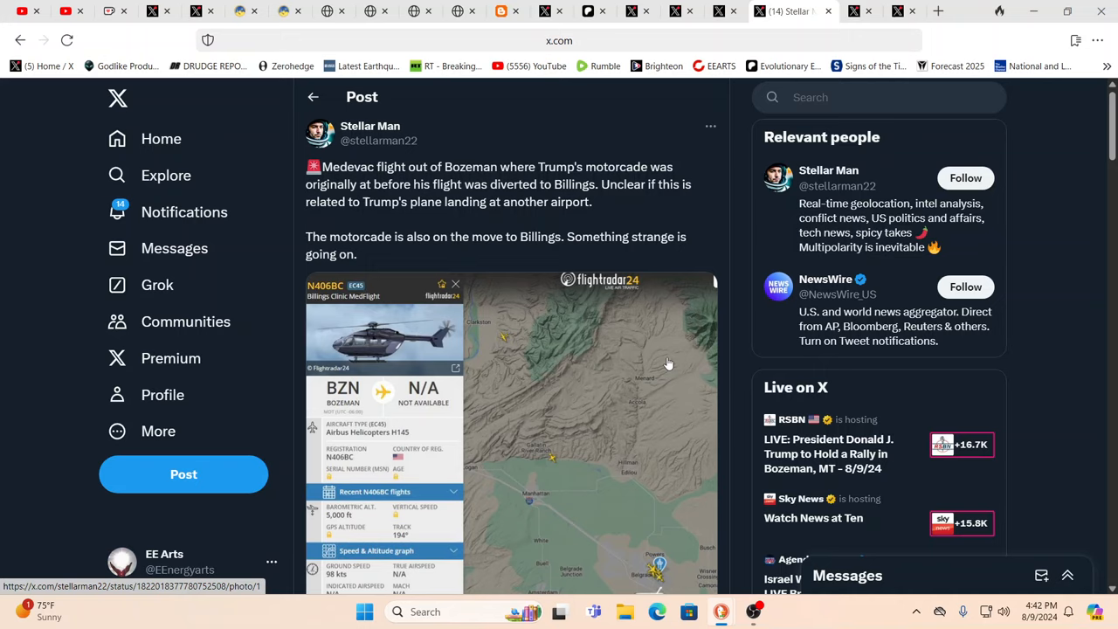
pyautogui.moveTo(587, 388)
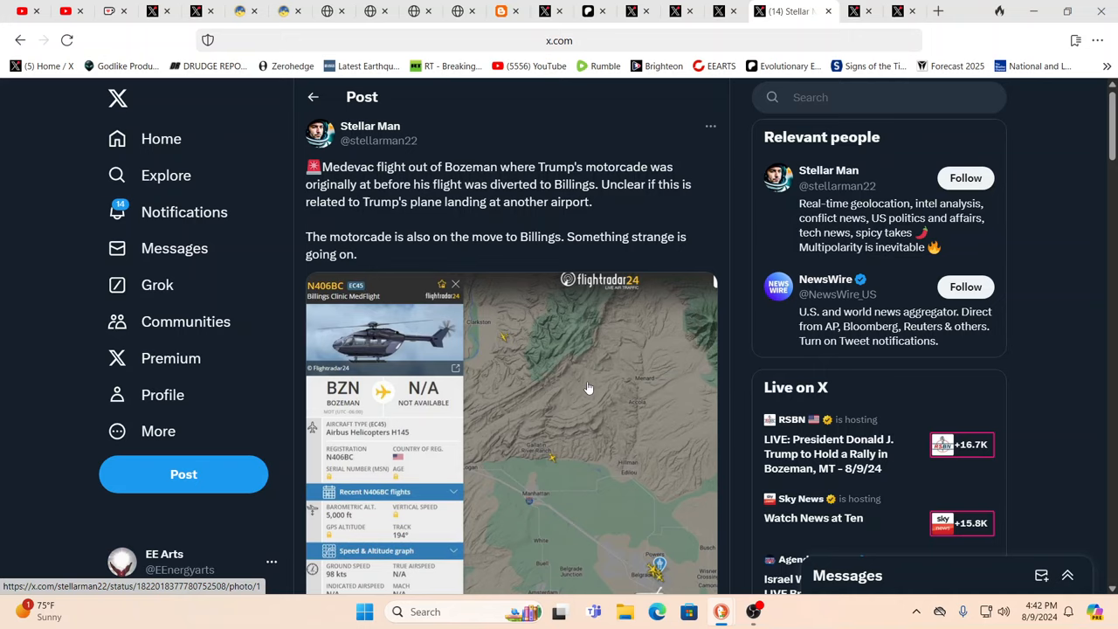
pyautogui.scroll(-3)
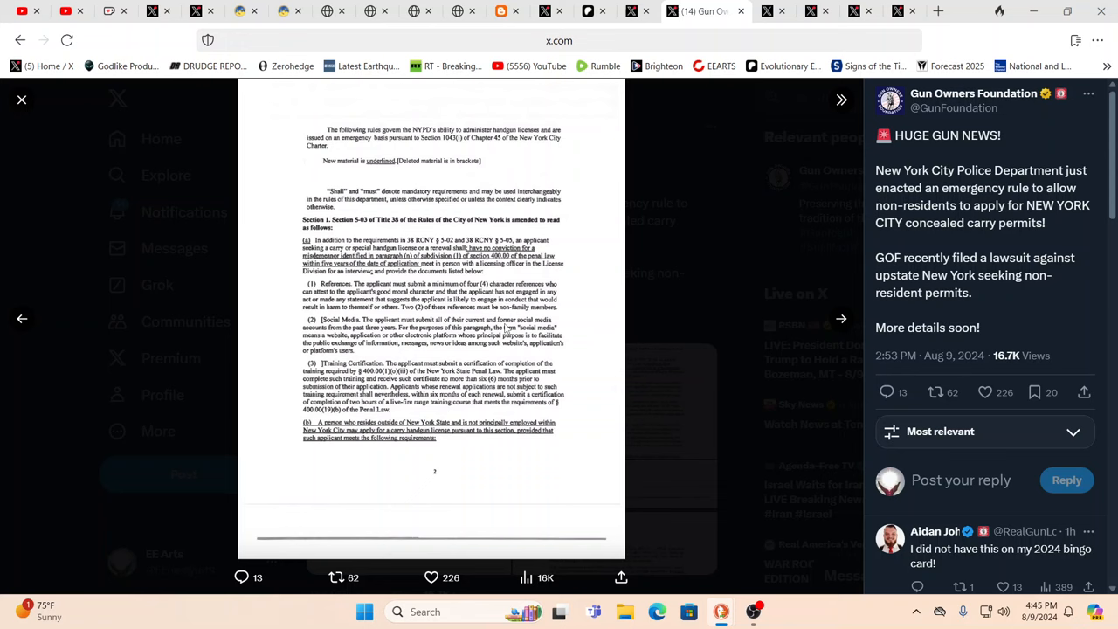
pyautogui.moveTo(157, 347)
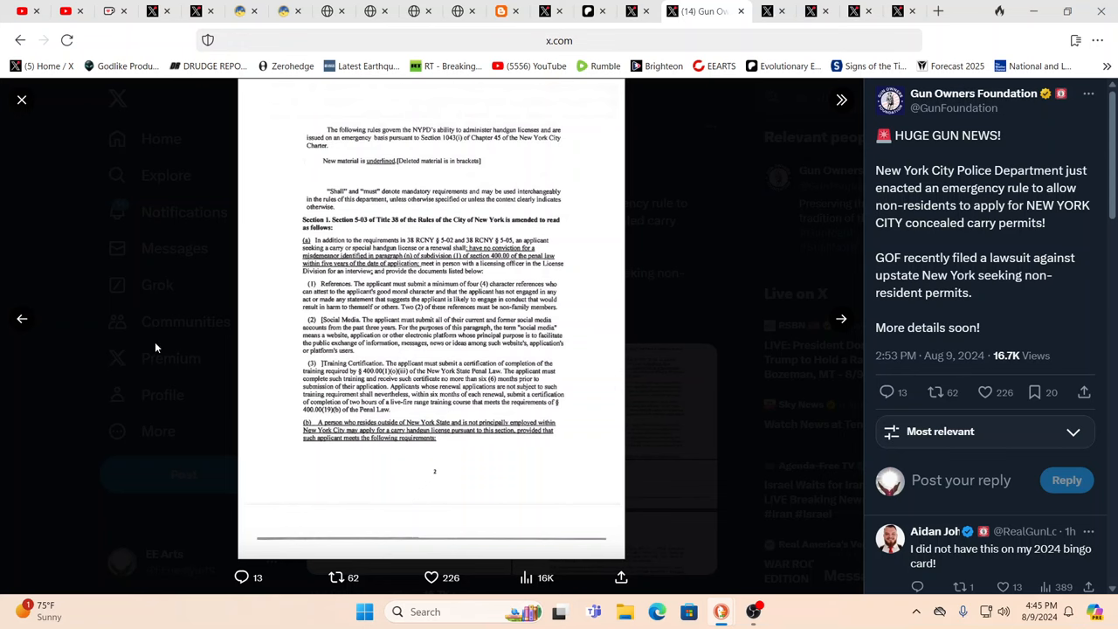
# View the NYPD notice's first page full-size, then return to the Gun Owners Foundation post
pyautogui.click(20, 318)
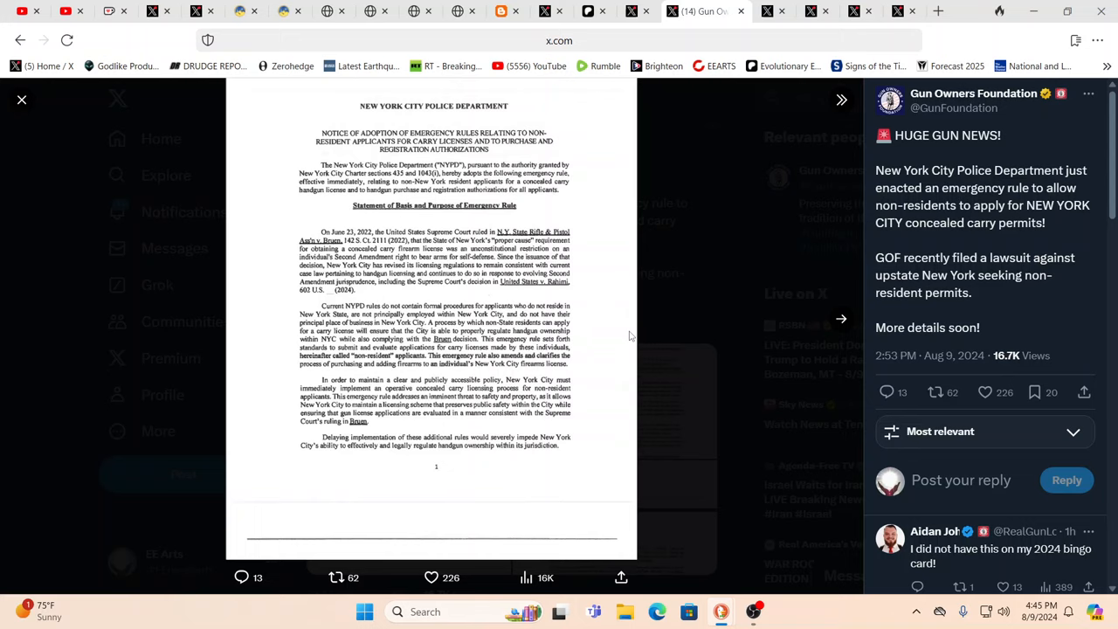
pyautogui.moveTo(737, 309)
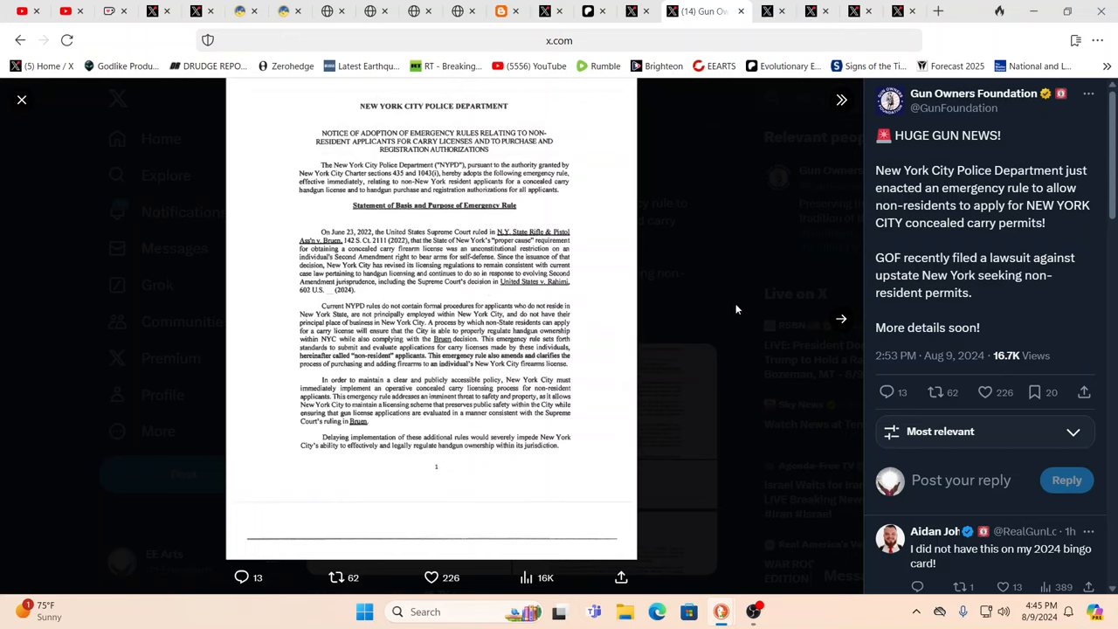
pyautogui.moveTo(753, 304)
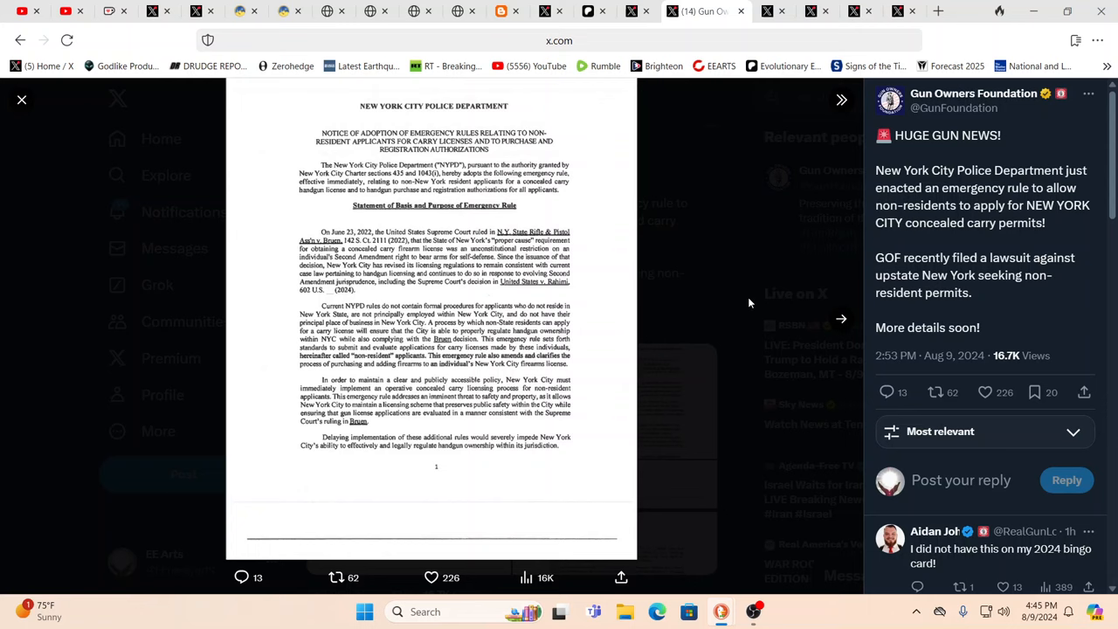
pyautogui.moveTo(21, 98)
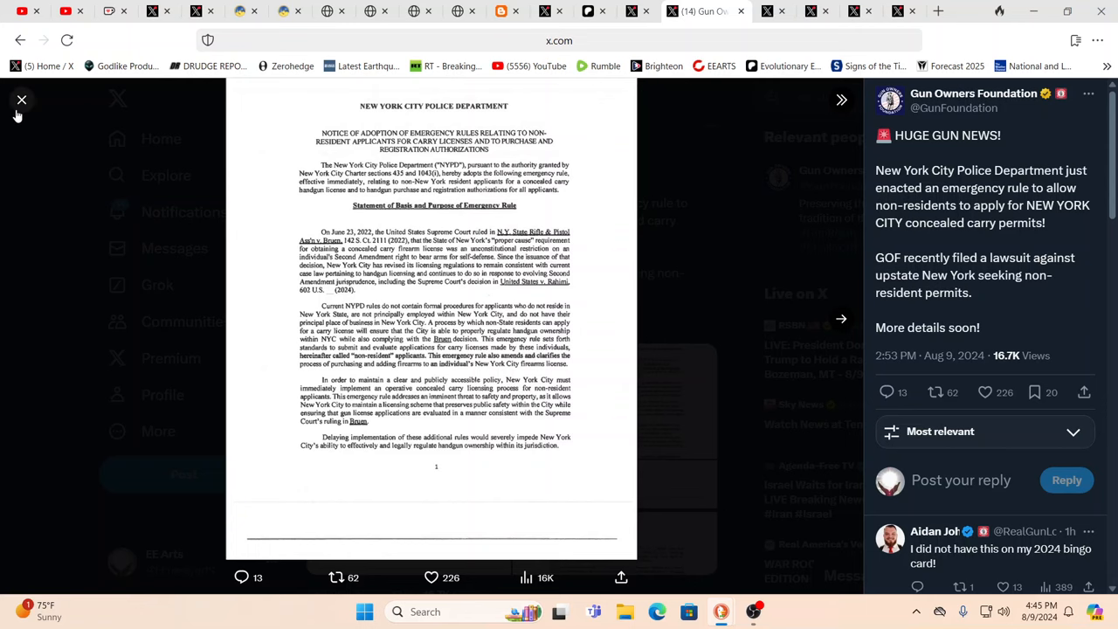
pyautogui.click(20, 98)
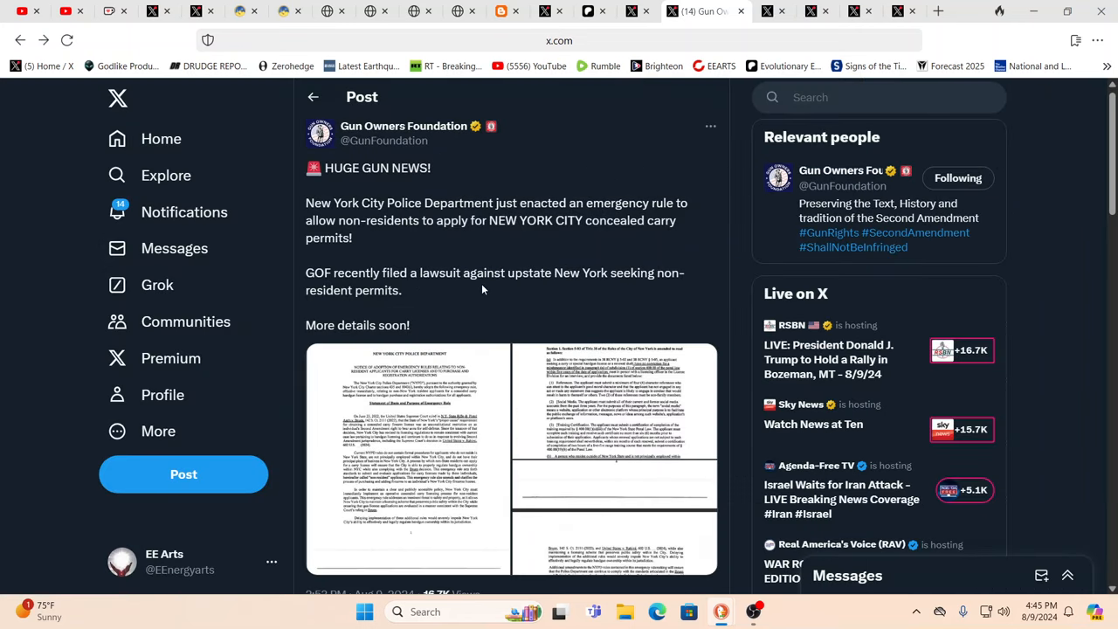
pyautogui.moveTo(498, 295)
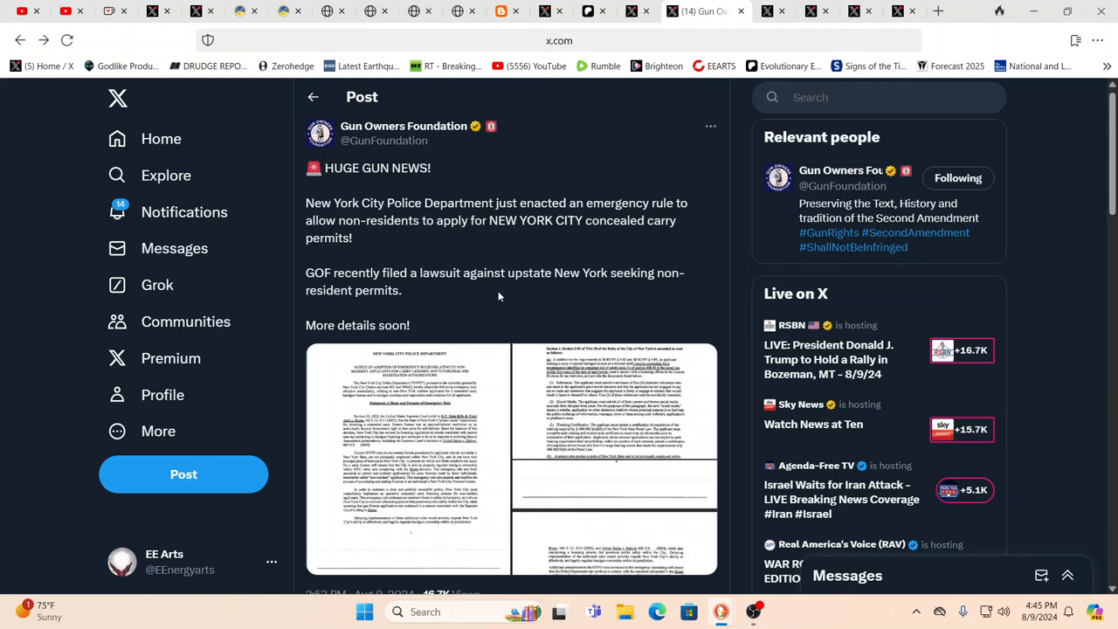
pyautogui.moveTo(538, 301)
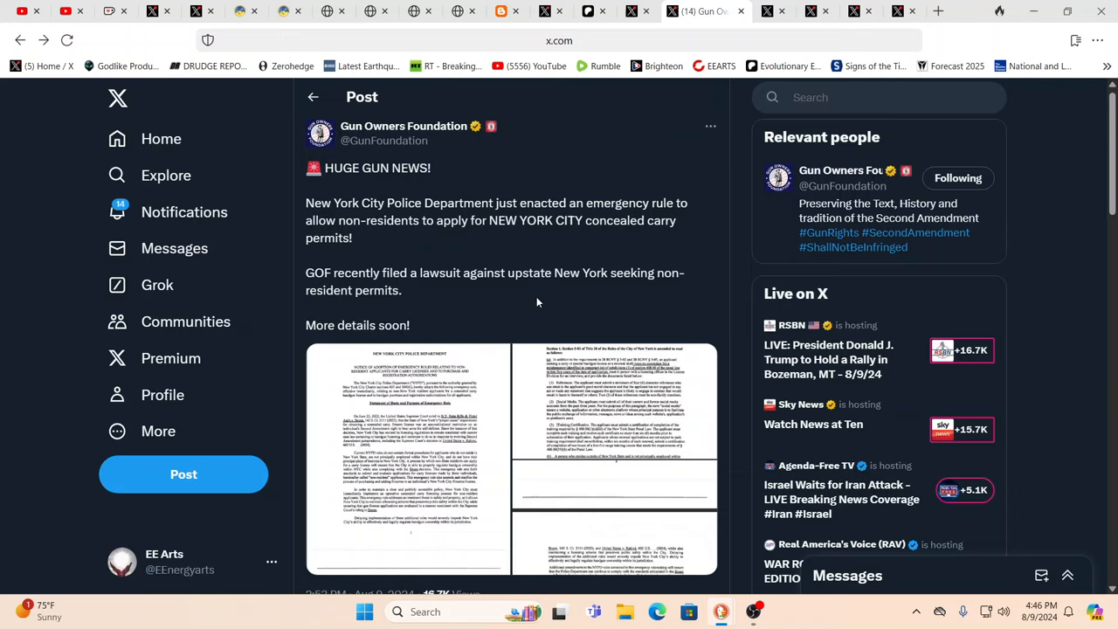
pyautogui.moveTo(472, 255)
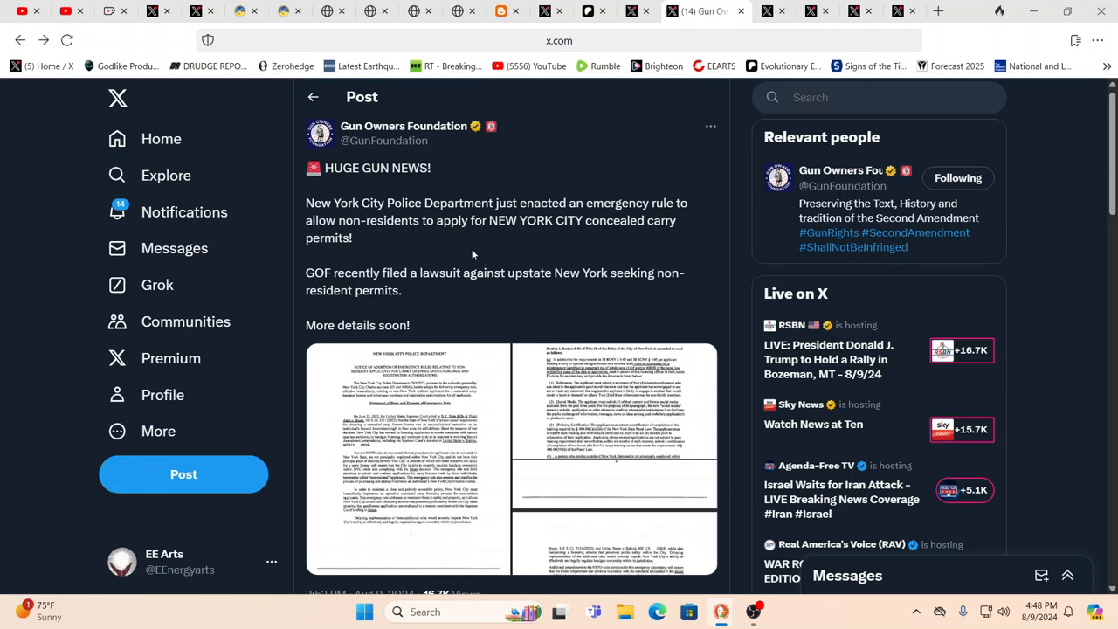